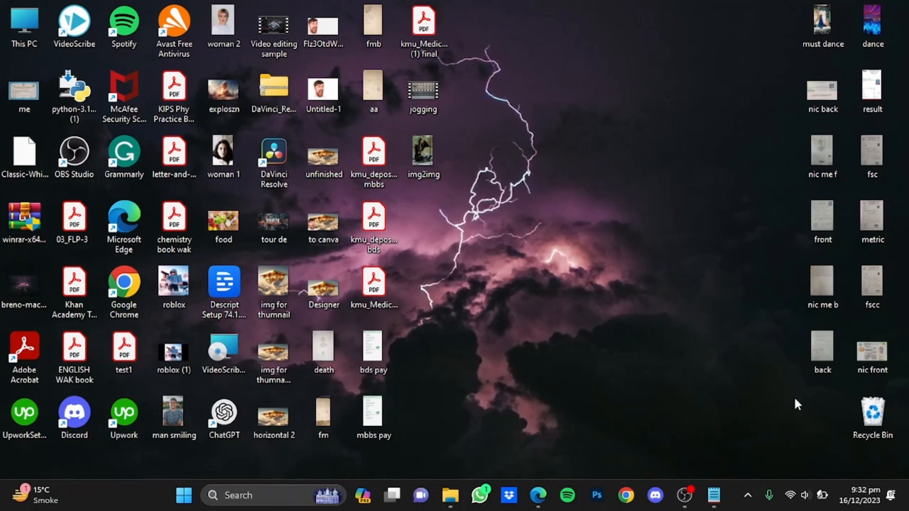
mouse_move(745, 447)
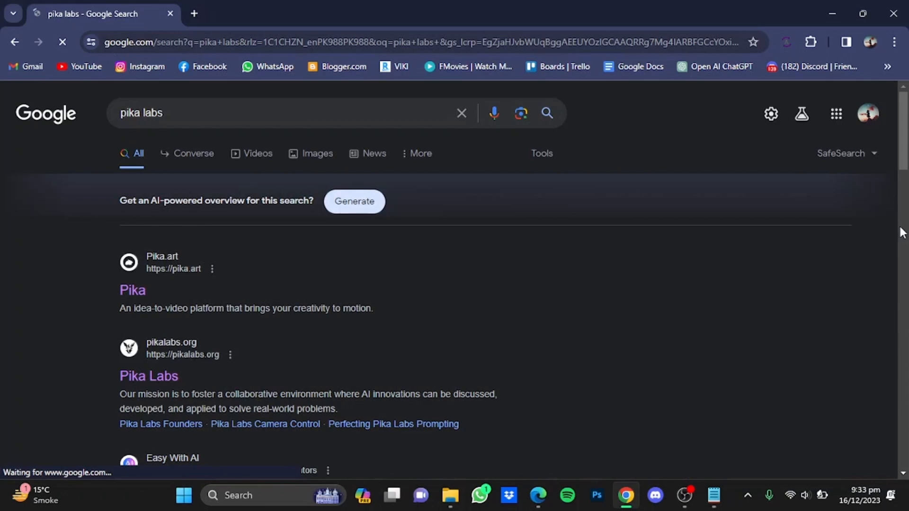
Open the pika.art result, landing on the Pika login page
scroll(down, 3)
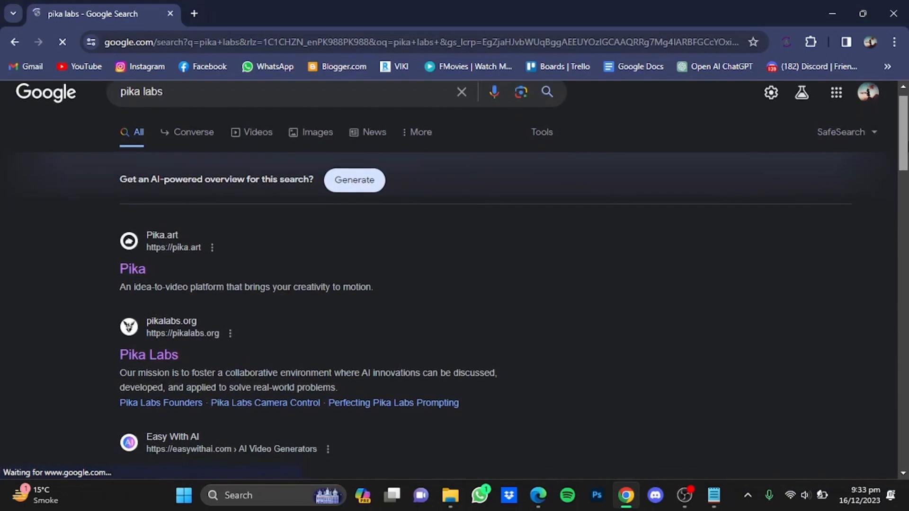
scroll(down, 3)
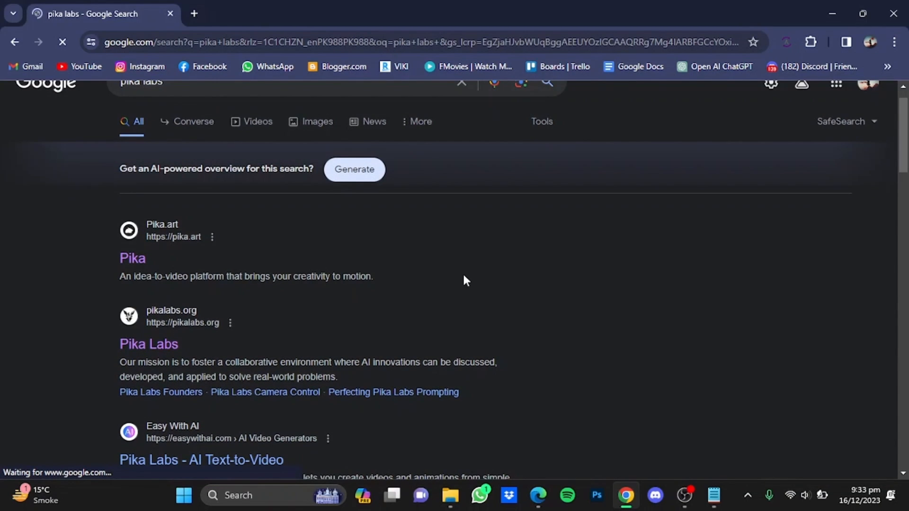
click(132, 258)
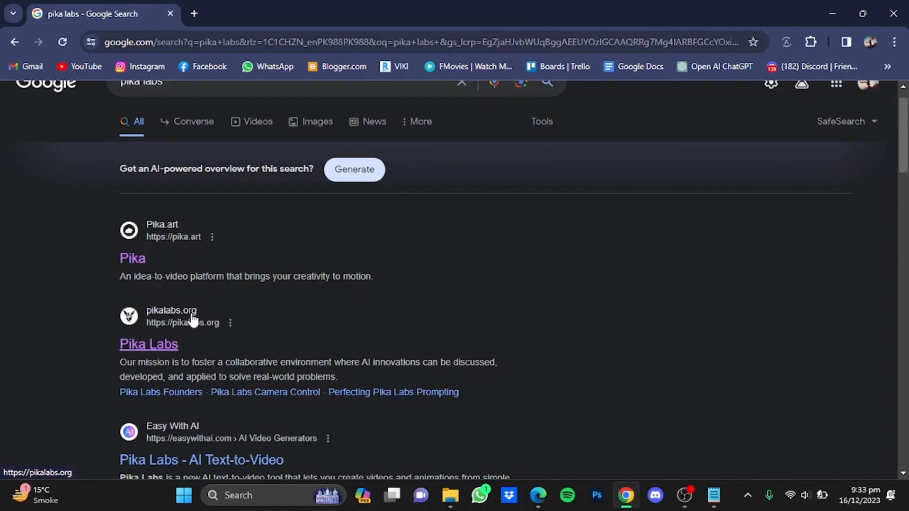
click(133, 257)
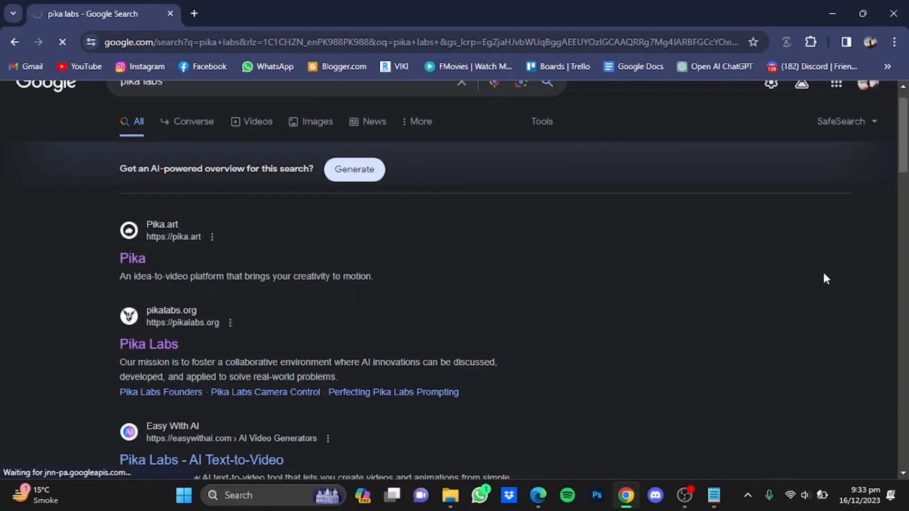
click(133, 258)
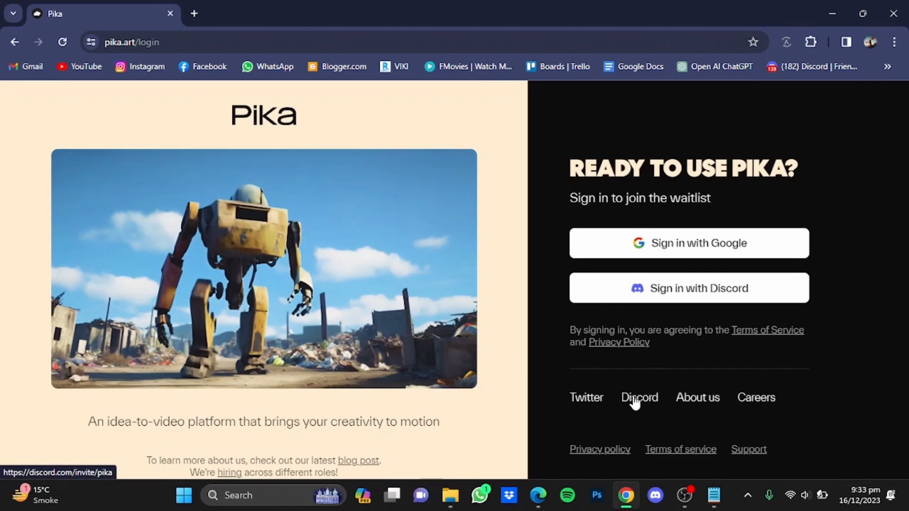
Follow the Discord invite on the login page and continue into the Pika server
click(639, 397)
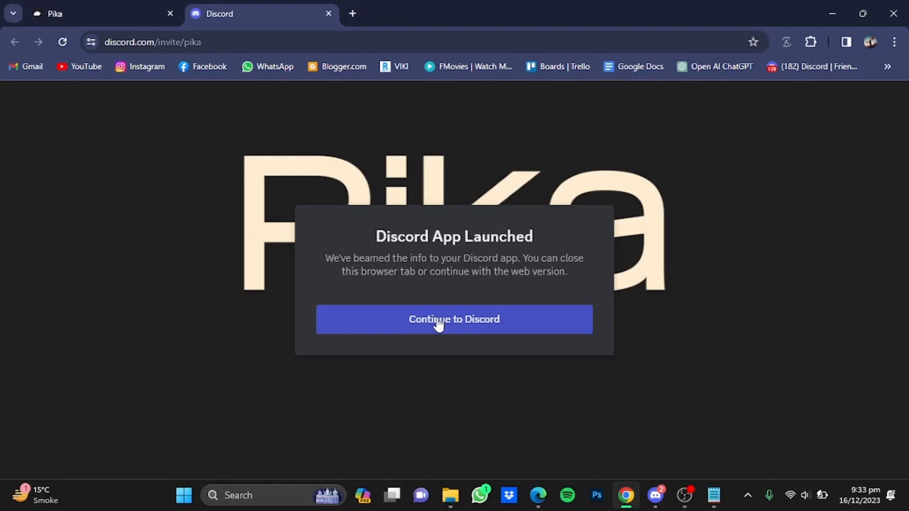
click(453, 319)
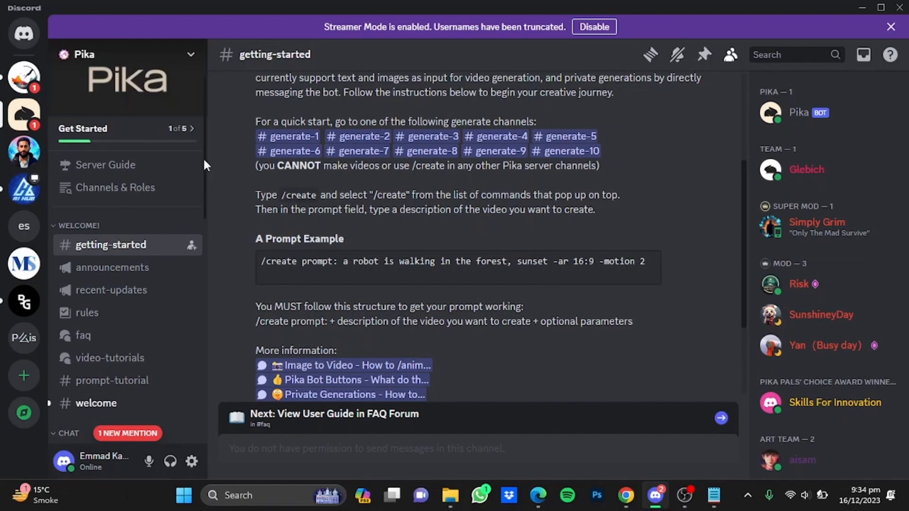
Open the #generate-1 channel from the Pika server's channel list
scroll(down, 3)
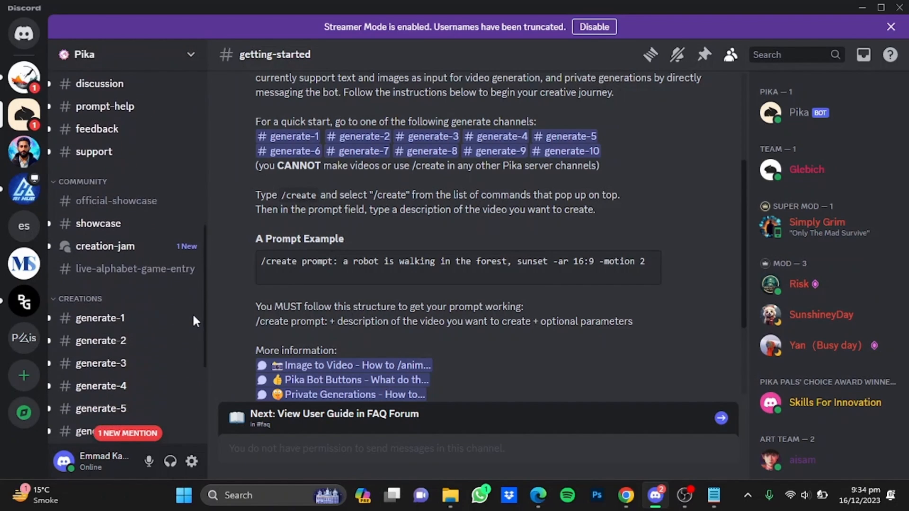
scroll(down, 3)
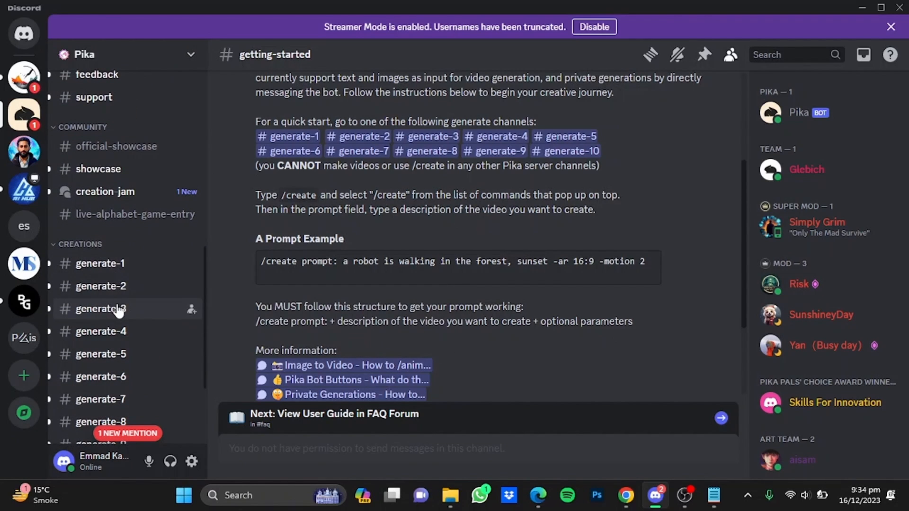
click(100, 263)
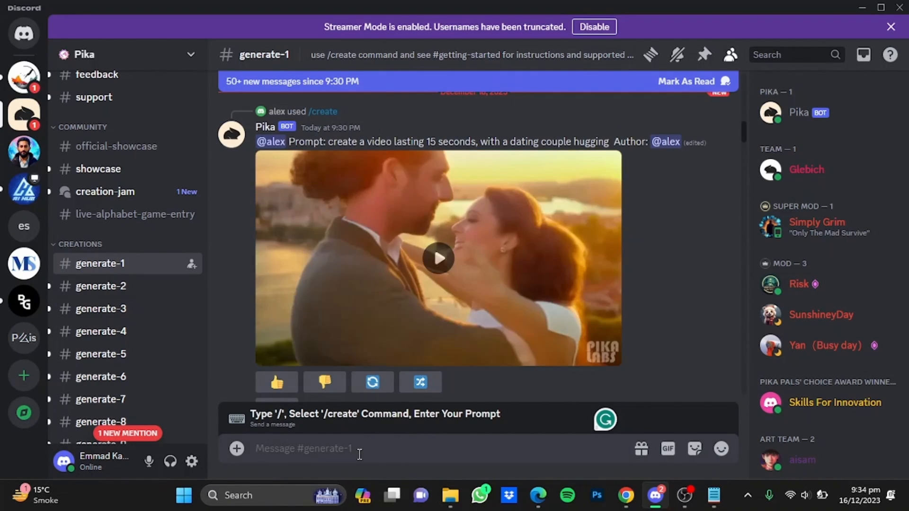
Start the /create command in the message box, ready for a prompt description
text(/)
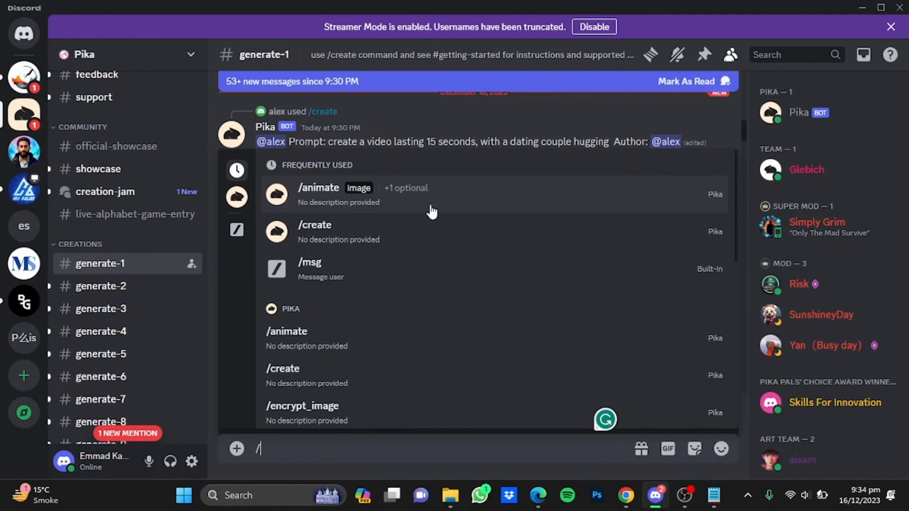
click(314, 231)
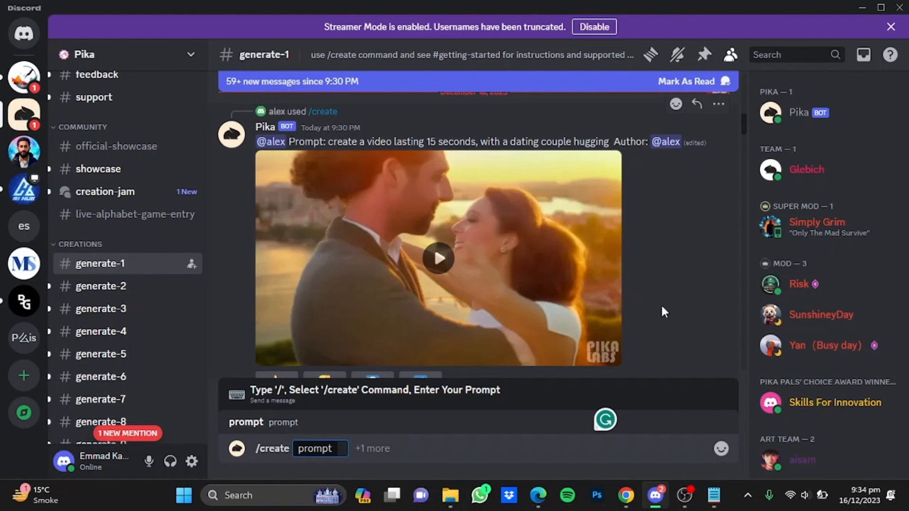
click(320, 448)
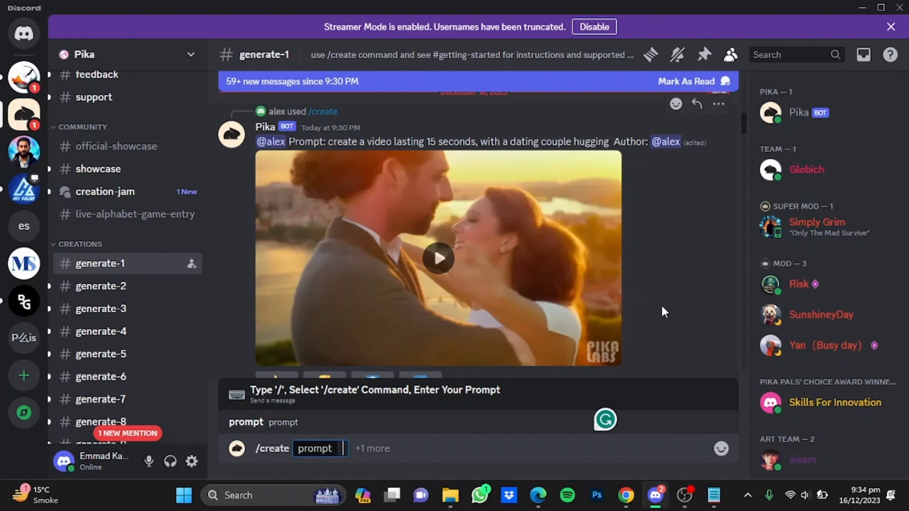